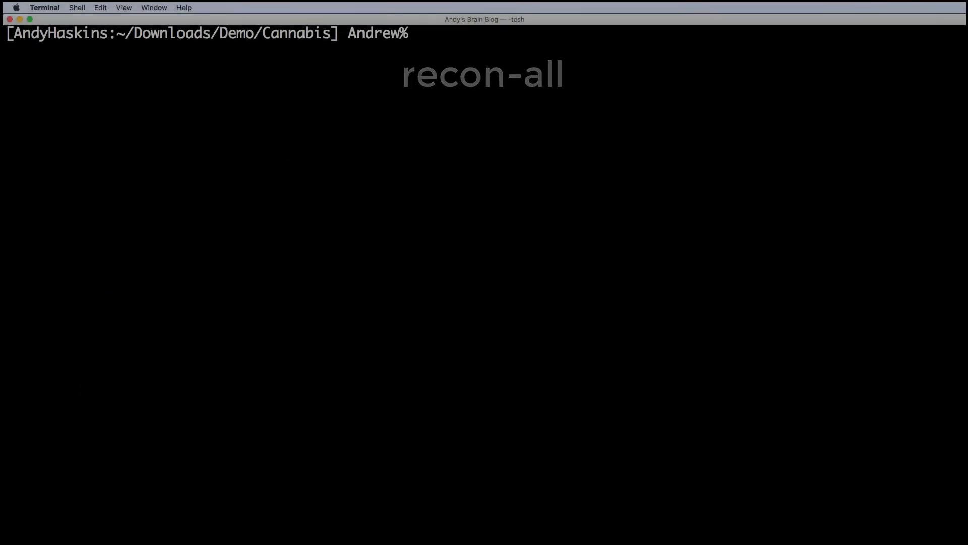
# From the FS folder, copy $FREESURFER_HOME/subjects/fsaverage into the current directory with cp -R.
pyautogui.write('ls')
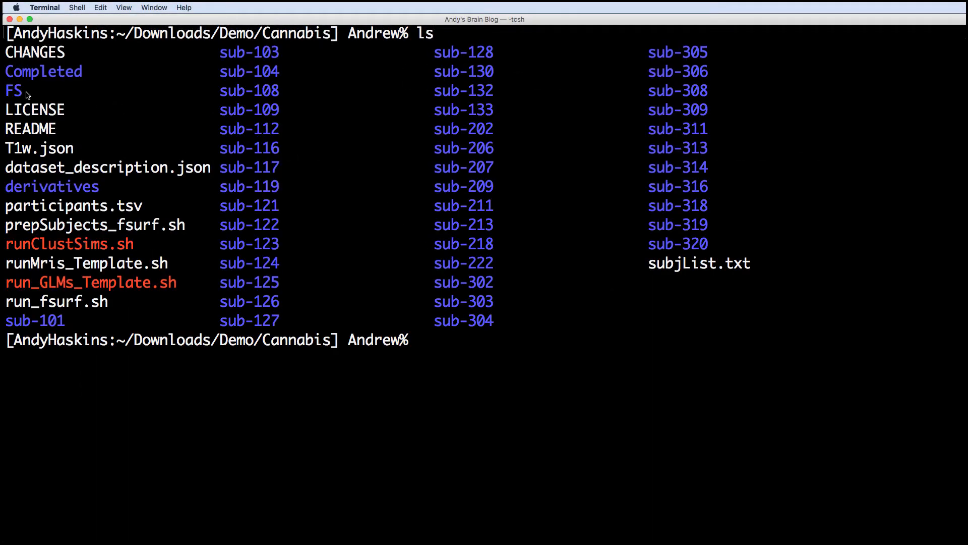
pyautogui.moveTo(431, 348)
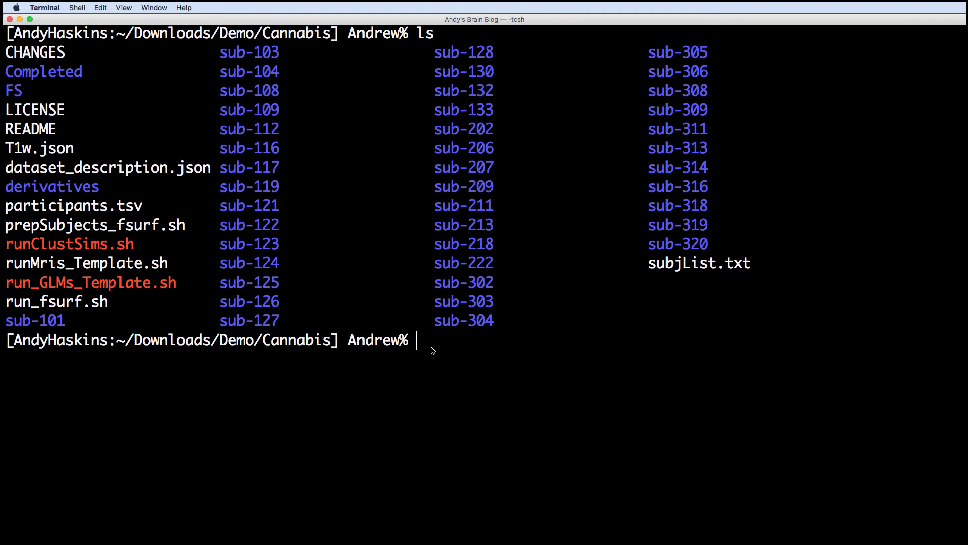
pyautogui.write('cd FS')
pyautogui.write('ls')
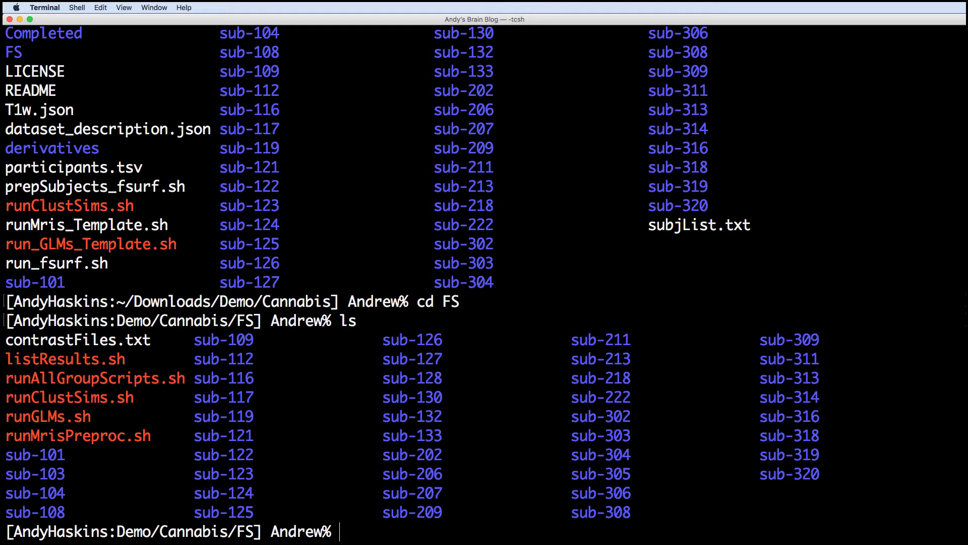
pyautogui.write('cp -R $FREE')
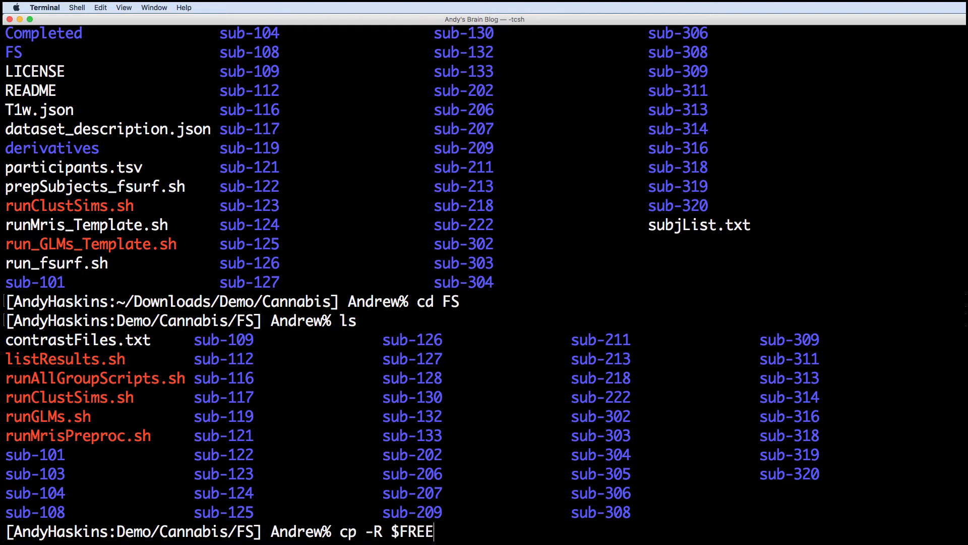
pyautogui.write('SURFER_HOME/subjects')
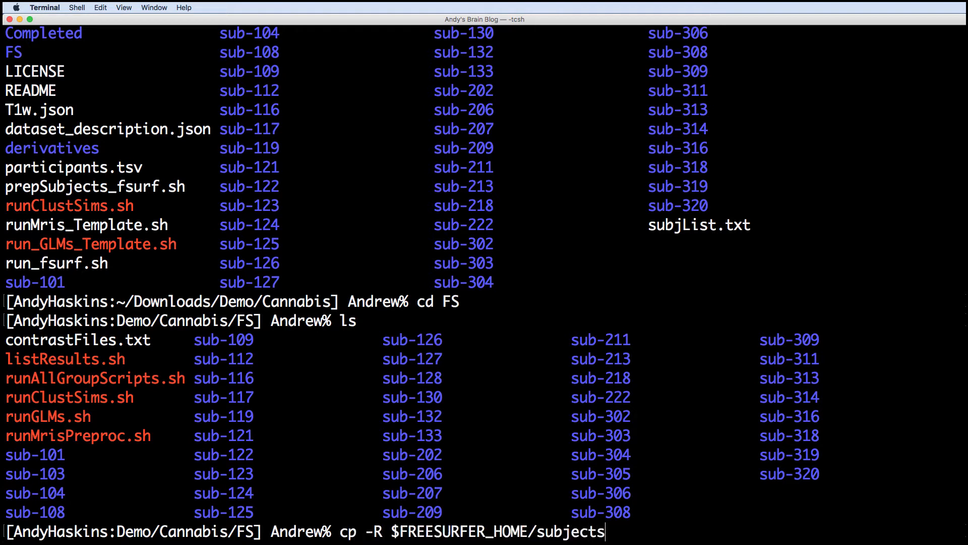
pyautogui.write('/fsaverage .')
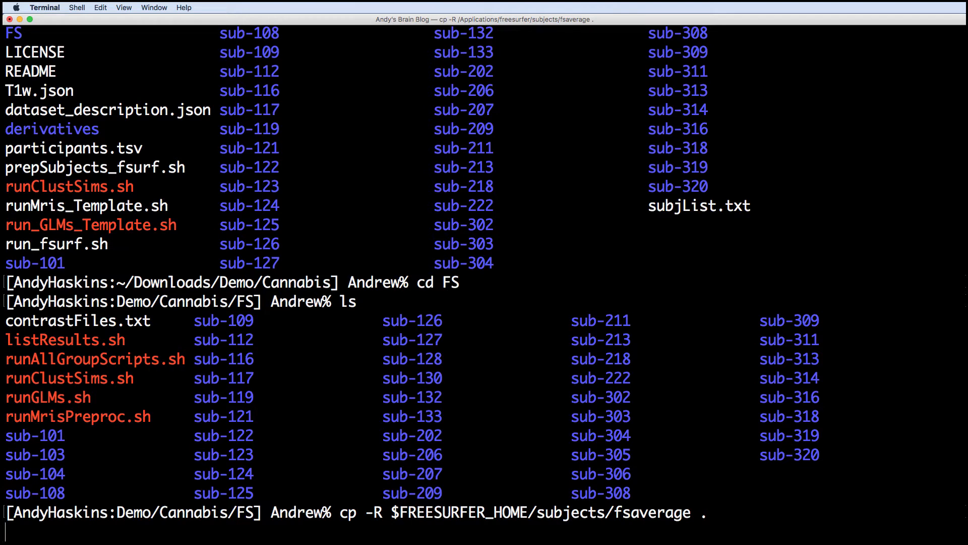
pyautogui.press('Return')
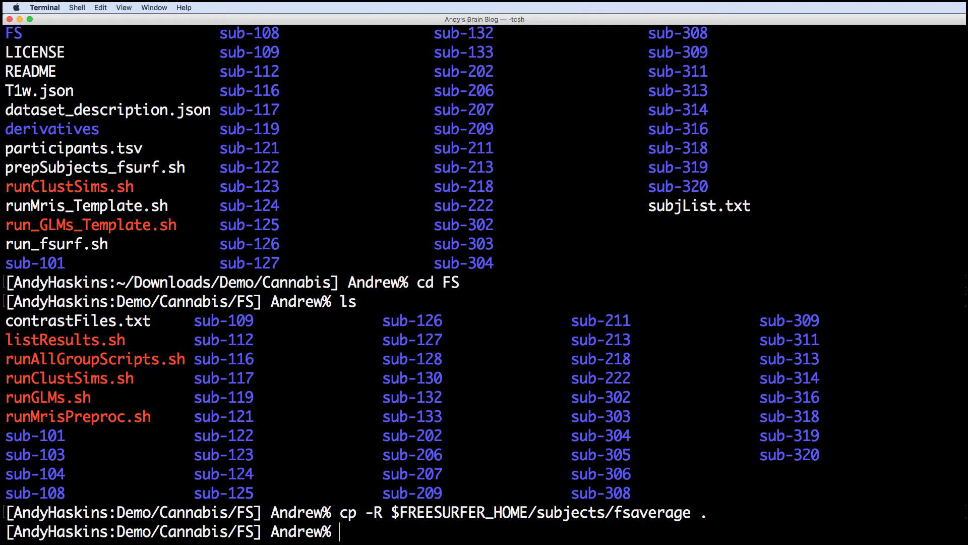
# Set SUBJECTS_DIR to `pwd`, make the FSGD and Contrasts folders, and list the study folders to check.
pyautogui.write('setenv SUBJE')
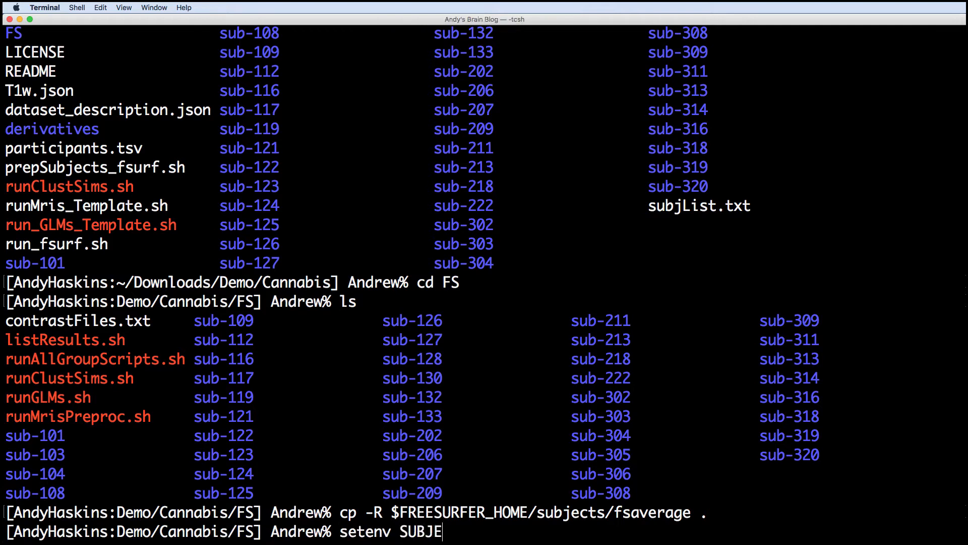
pyautogui.write('CTS_DIR `pwd')
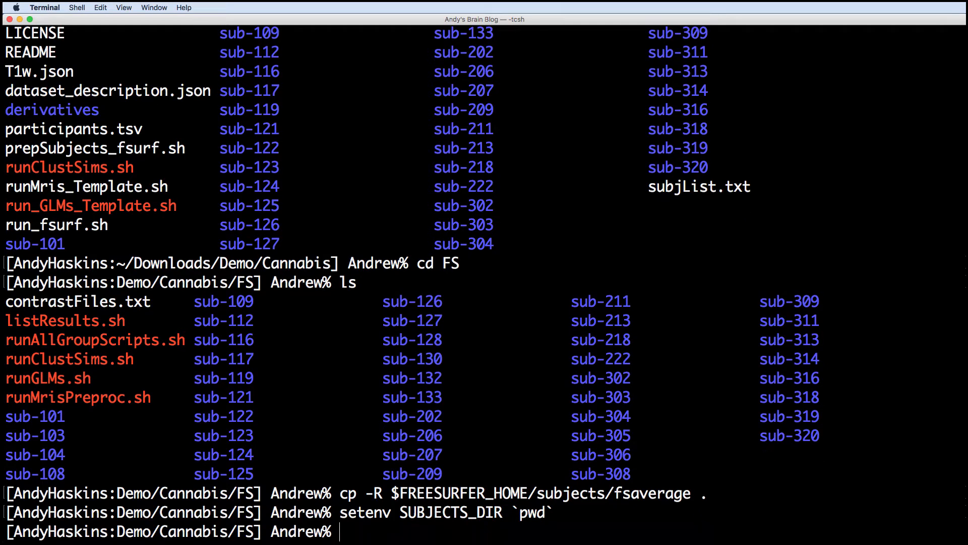
pyautogui.write('mkdir F')
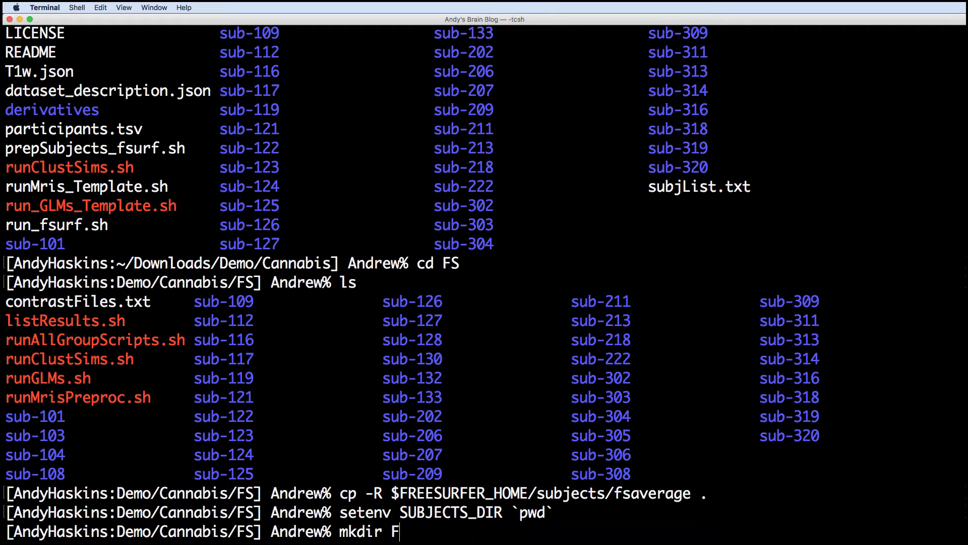
pyautogui.write('SGD Contrast')
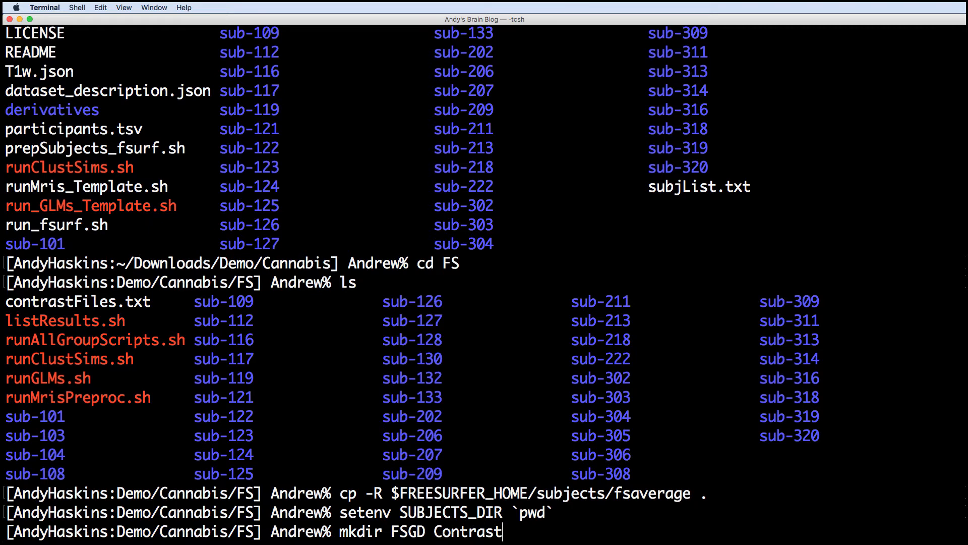
pyautogui.press('Return')
pyautogui.write('ls ..')
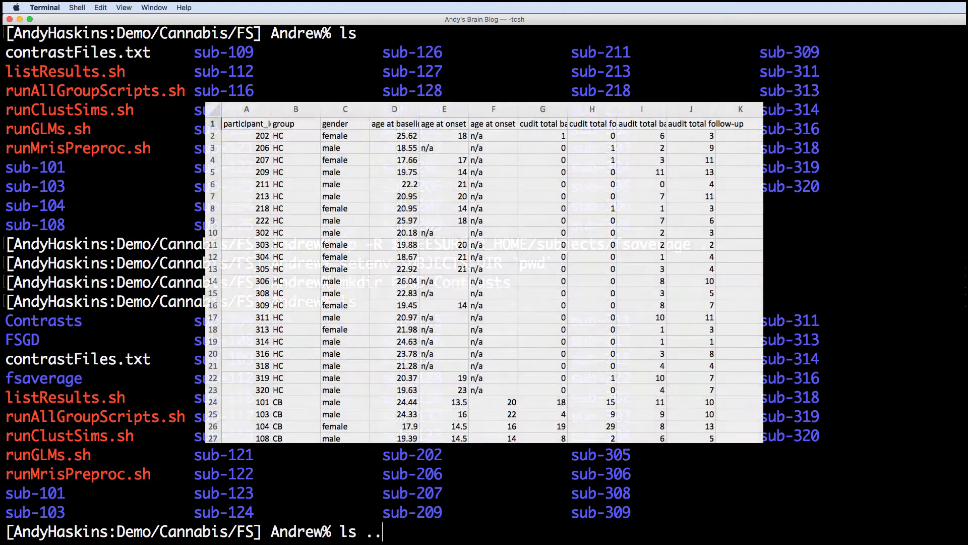
pyautogui.press('Return')
pyautogui.write('cp')
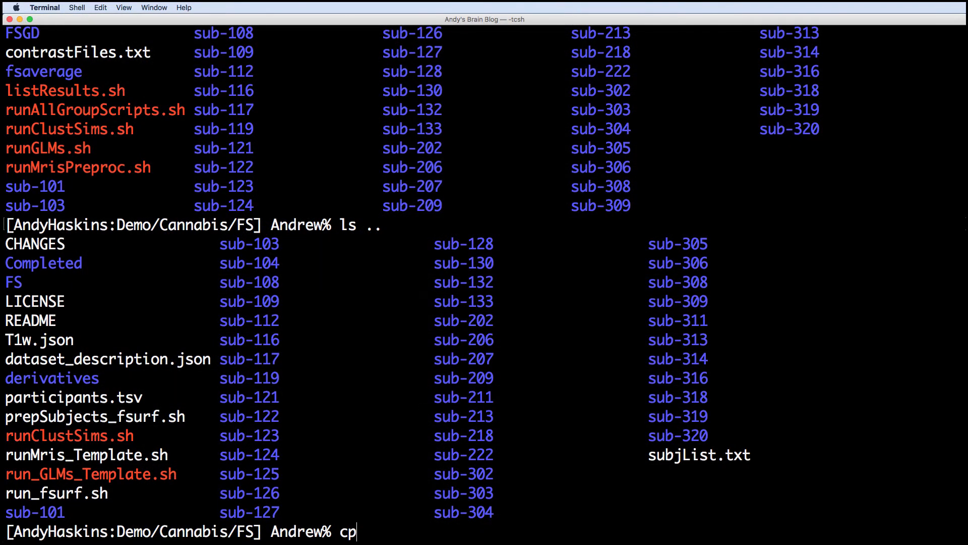
# Copy ../participants.tsv to FSGD/CannabisStudy.tsv.
pyautogui.write('../participants.tsv')
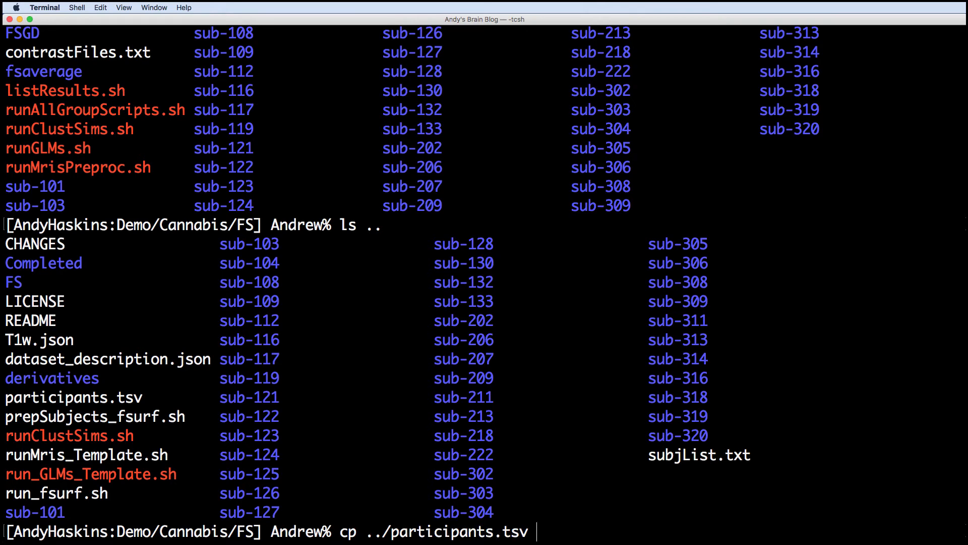
pyautogui.write('FSGD/')
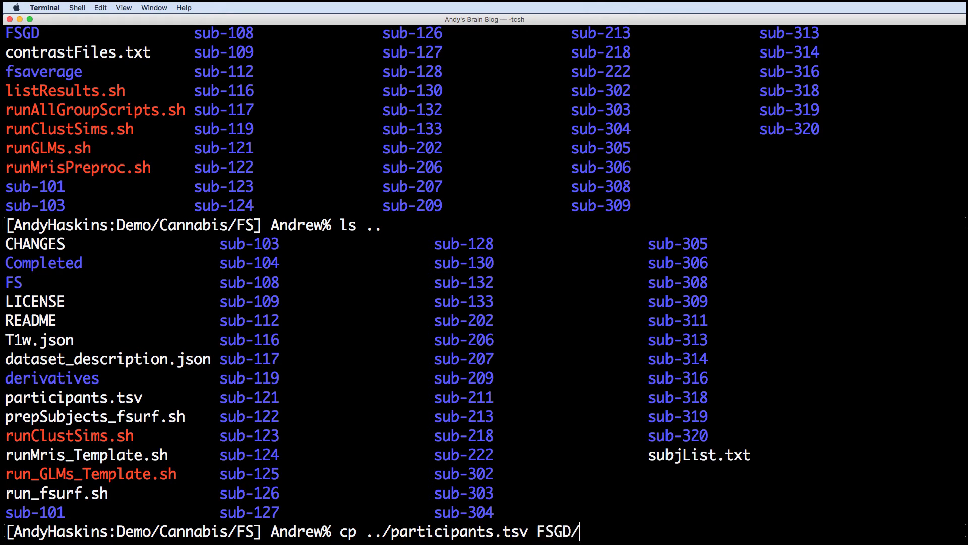
pyautogui.write('CannabisStudy.tsv')
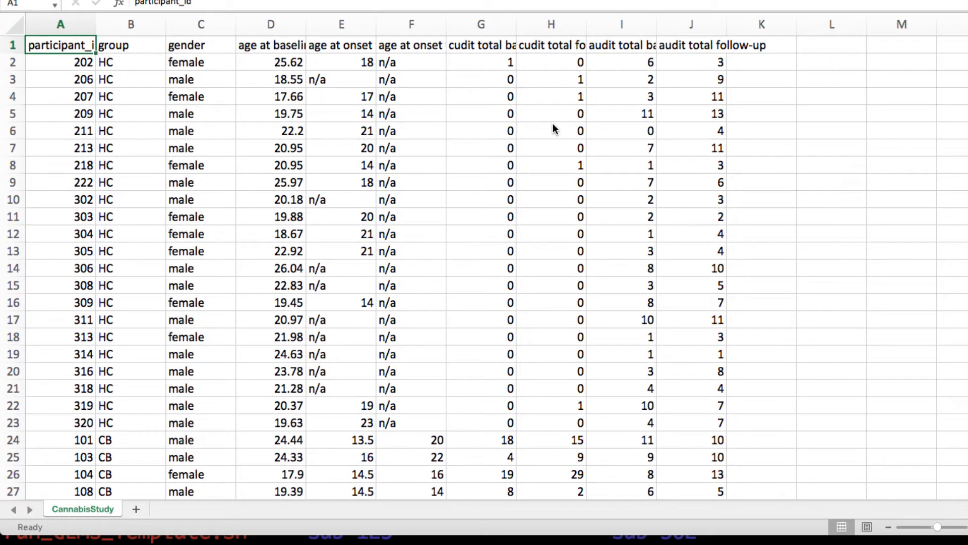
# Insert empty rows above the participant table and enter GroupDescriptorFile 1 in row 1.
pyautogui.click(60, 25)
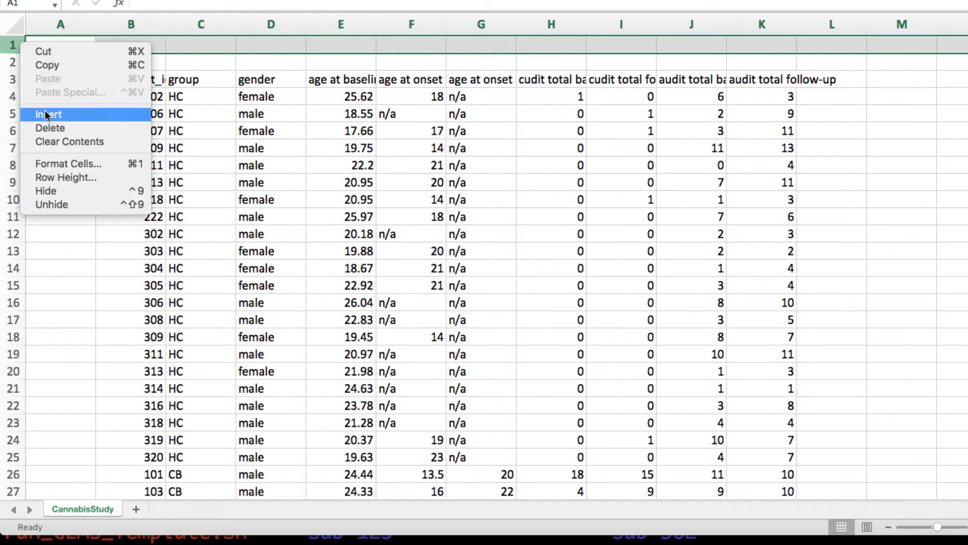
pyautogui.click(48, 114)
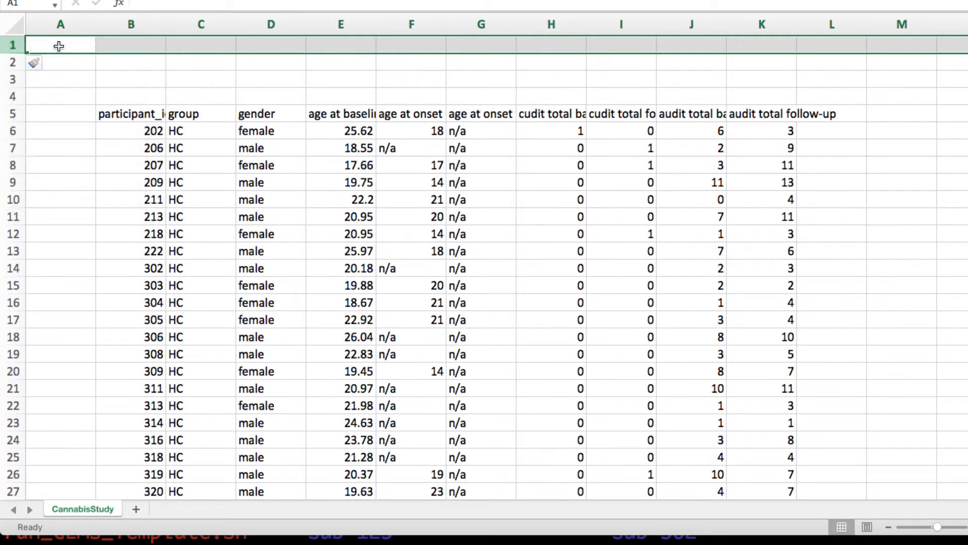
pyautogui.write('F')
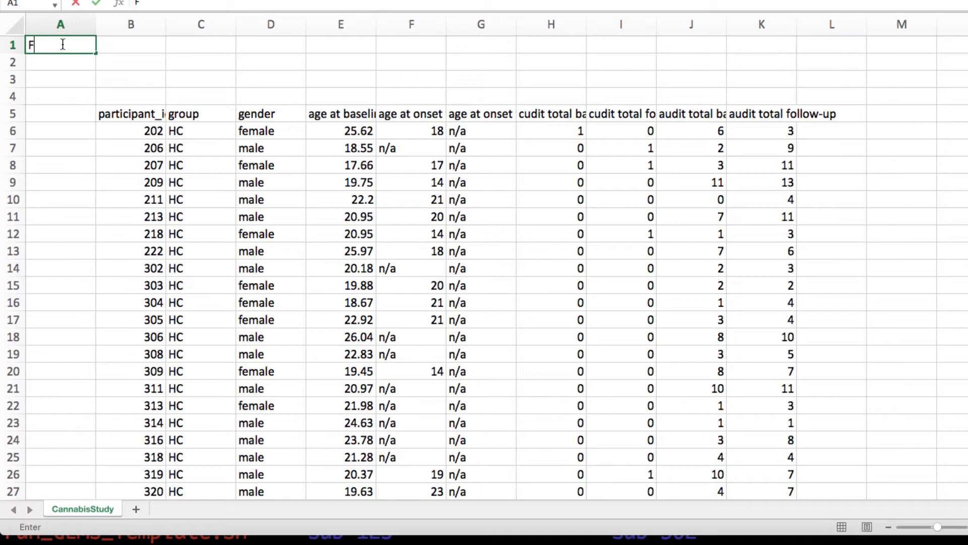
pyautogui.write('roupDescript')
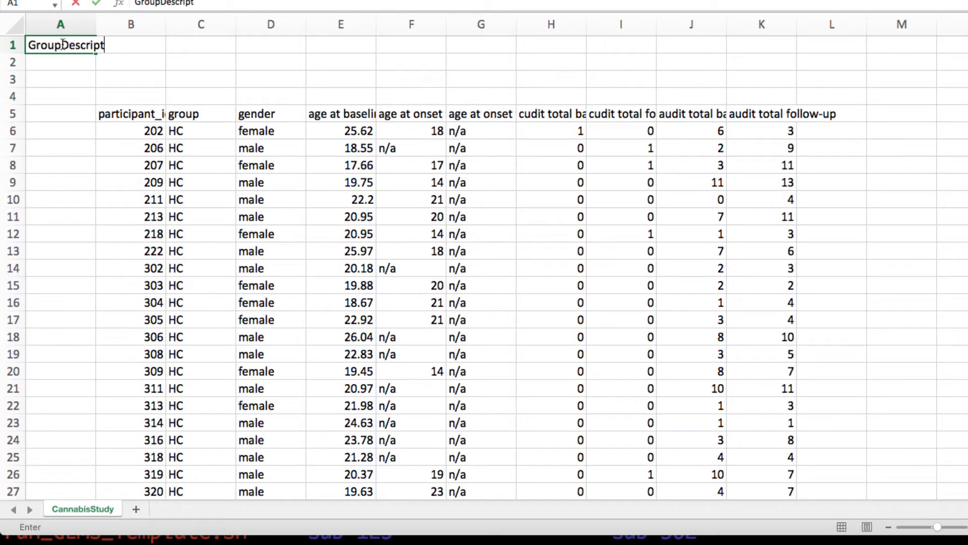
pyautogui.write('orFile 1')
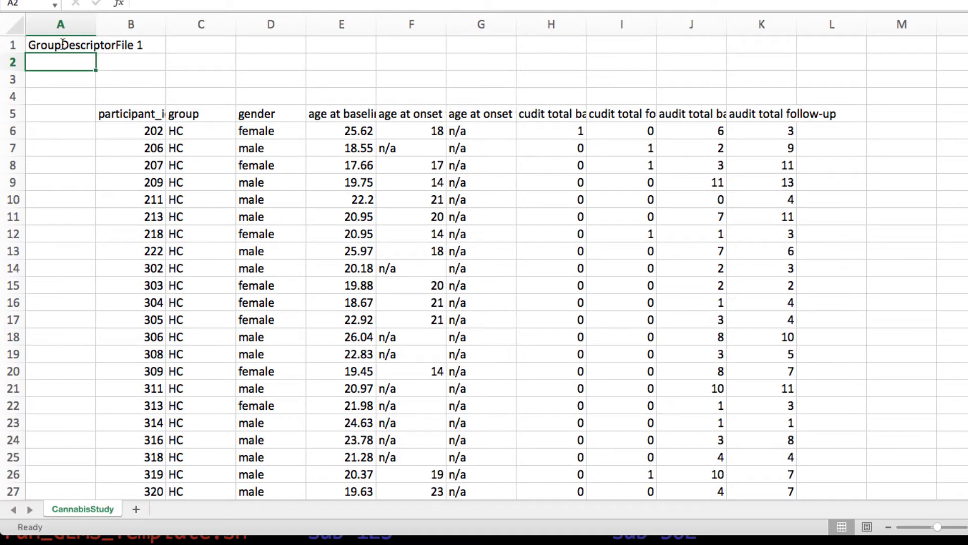
# Add Title CannabisStudy, Class HC and Class CB in the following header rows.
pyautogui.write('Title Cann')
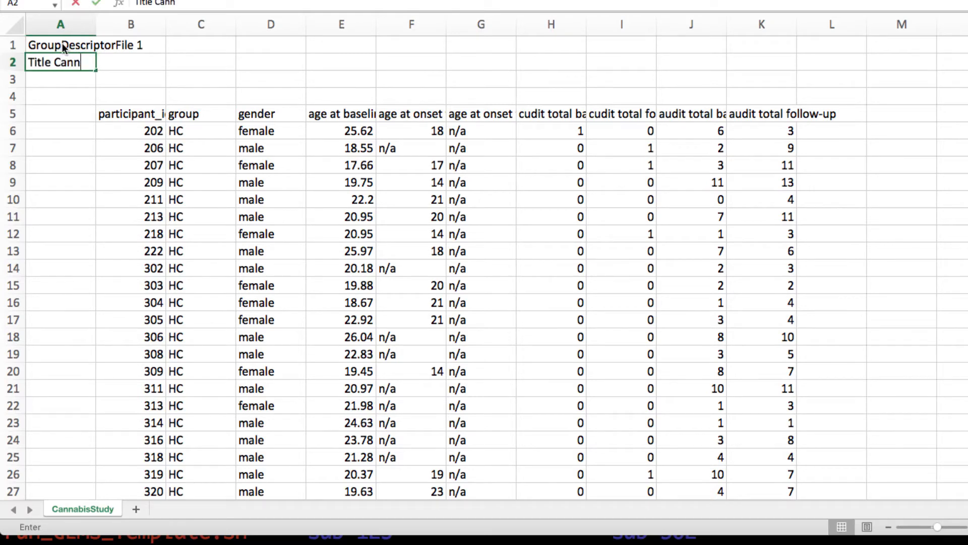
pyautogui.write('abisStudy')
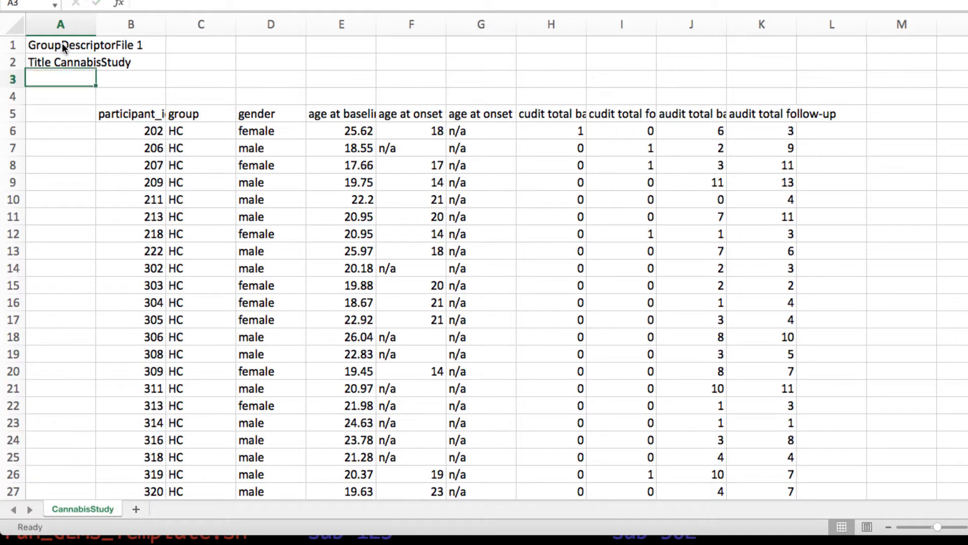
pyautogui.write('Class')
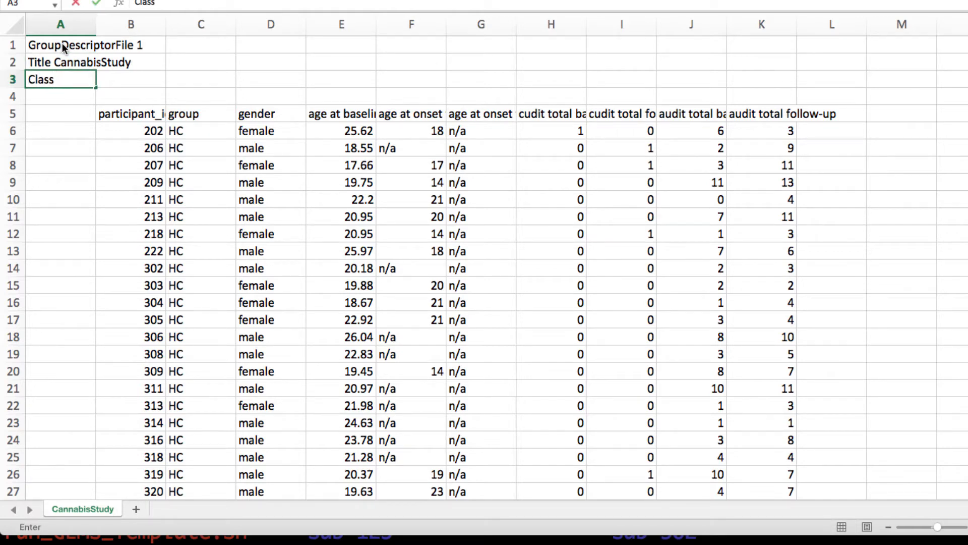
pyautogui.write('Class CB')
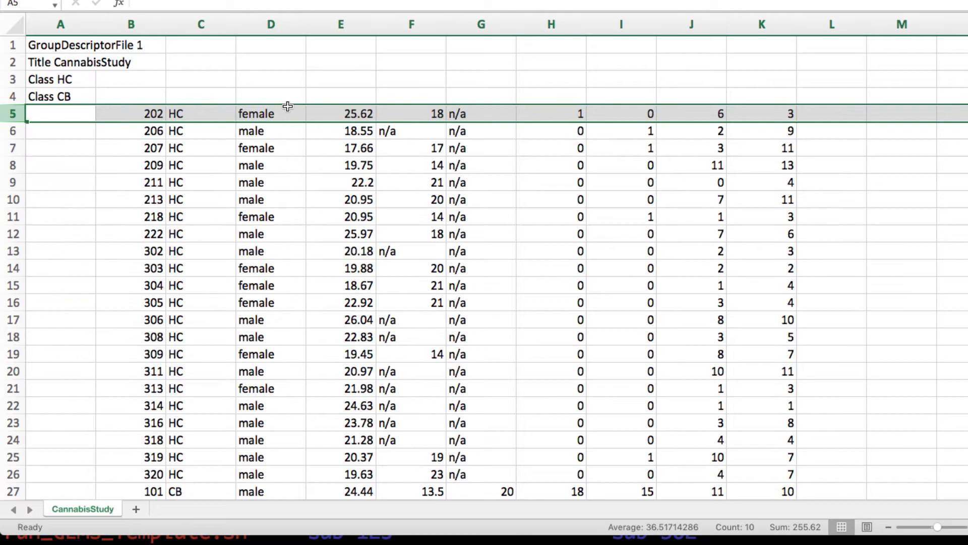
# Clear the extra demographic columns and build sub-prefixed IDs with ="sub-"&B5 in a helper column.
pyautogui.rightClick(288, 149)
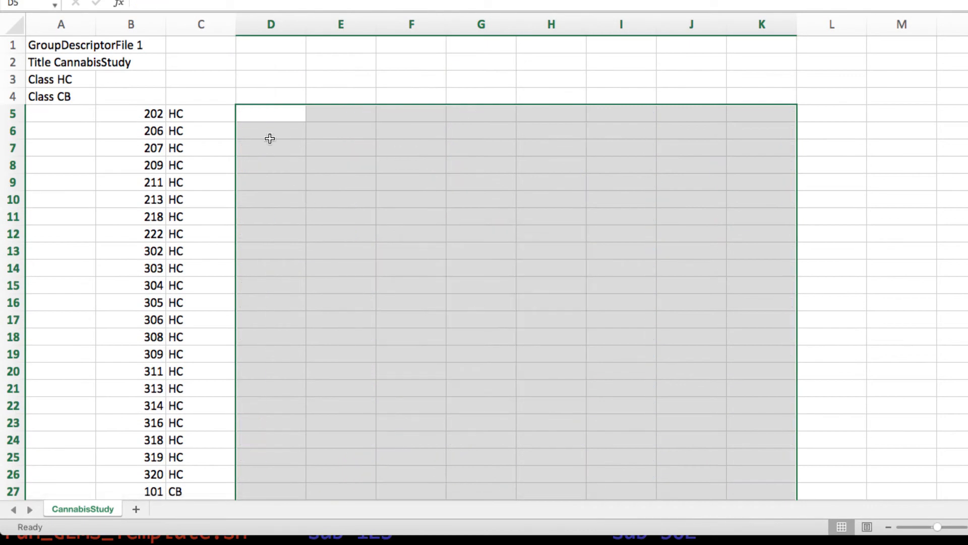
pyautogui.moveTo(59, 112)
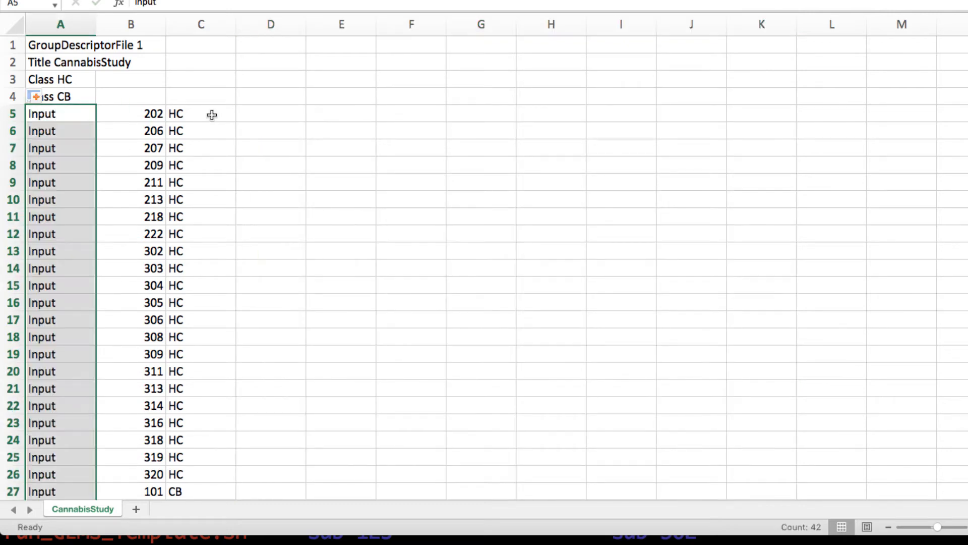
pyautogui.write('="sub-"&B5')
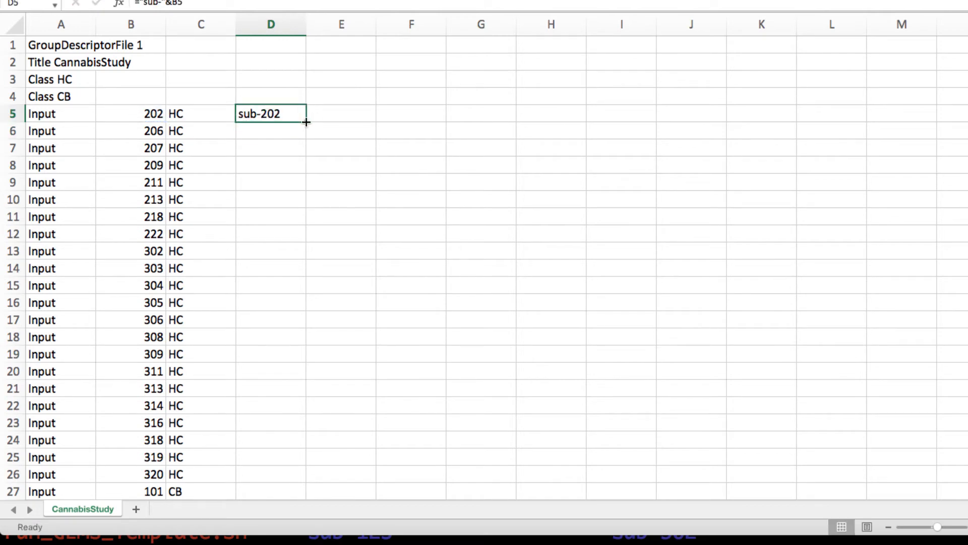
pyautogui.rightClick(130, 114)
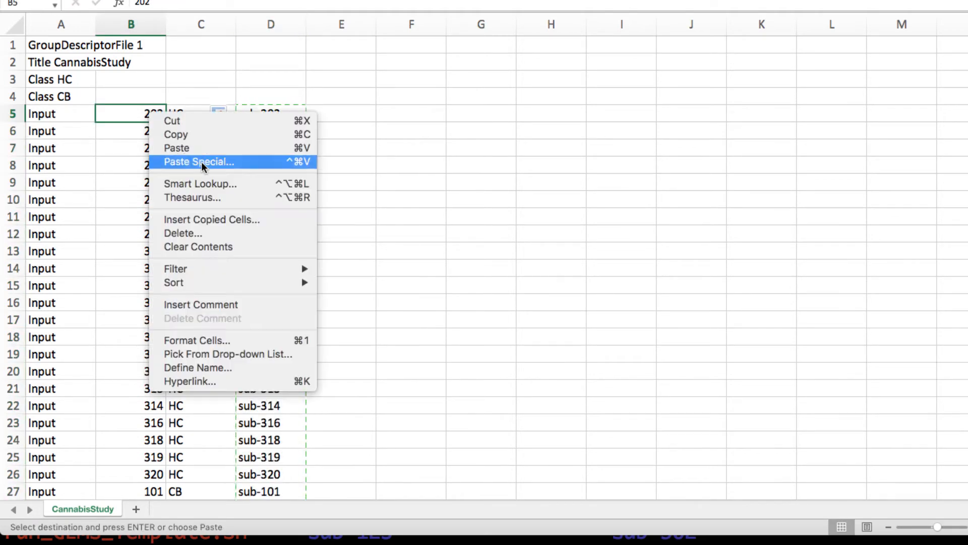
# Paste the sub- IDs into column B as values, clear helper column D, and save as tab-delimited text in FSGD.
pyautogui.click(176, 147)
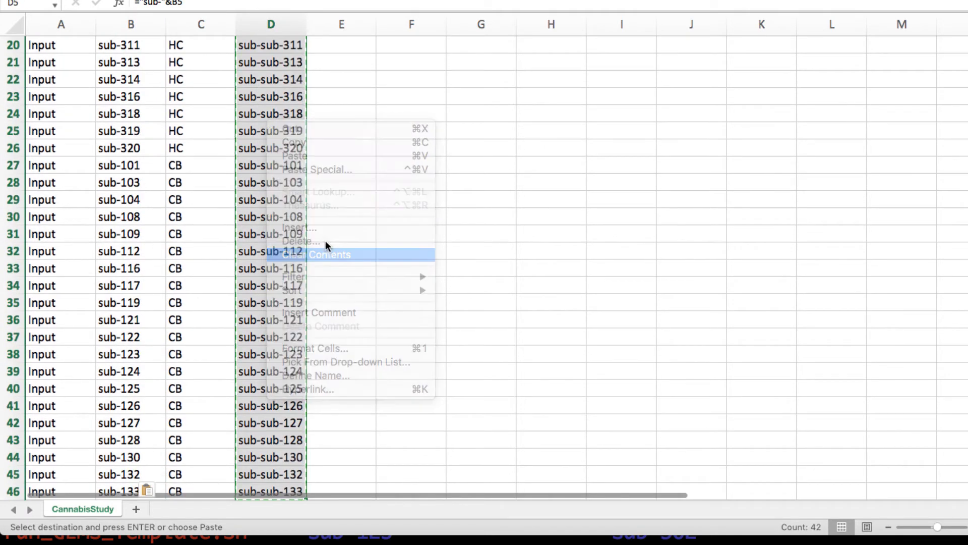
pyautogui.click(327, 254)
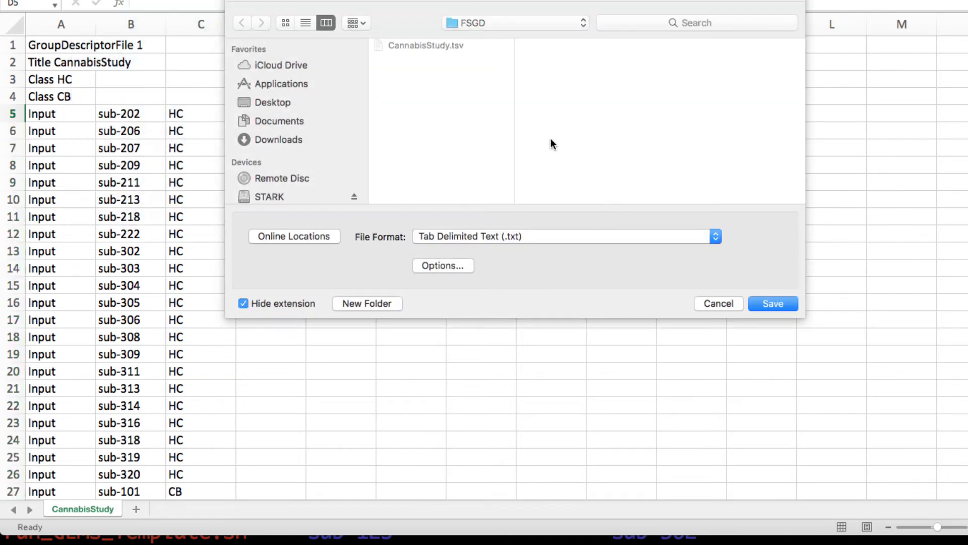
pyautogui.click(772, 304)
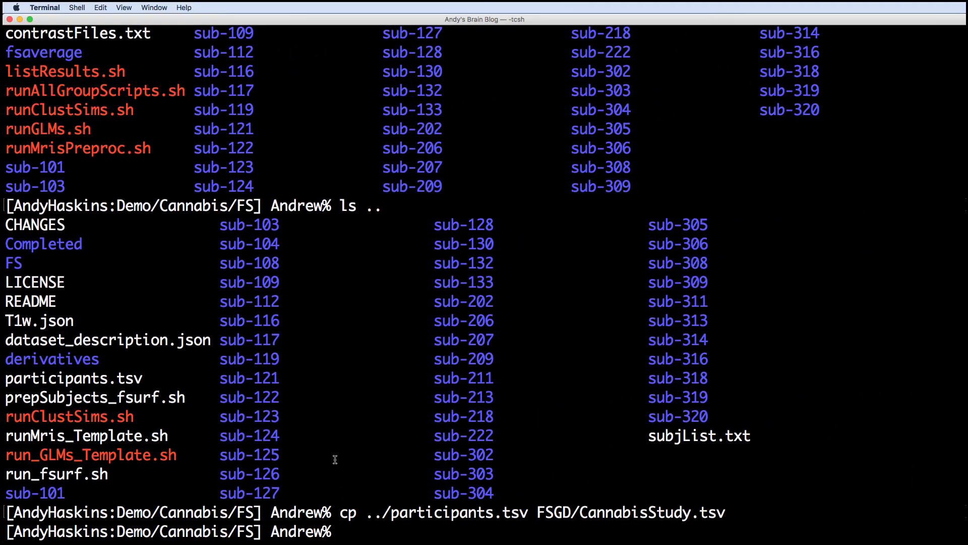
# In FSGD, convert CannabisStudy.txt to CannabisStudy.fsgd with tr '\r' '\n'.
pyautogui.write('cd FSGD')
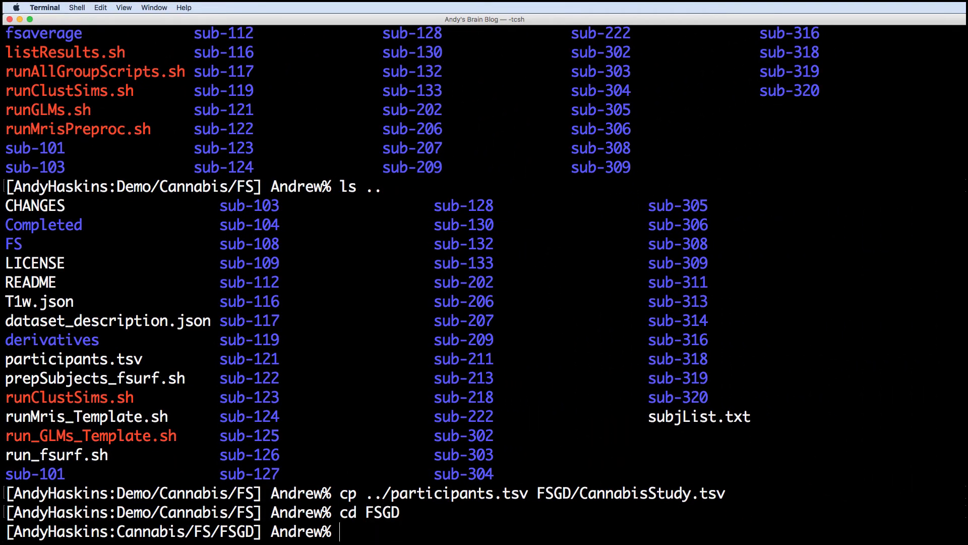
pyautogui.write('ls')
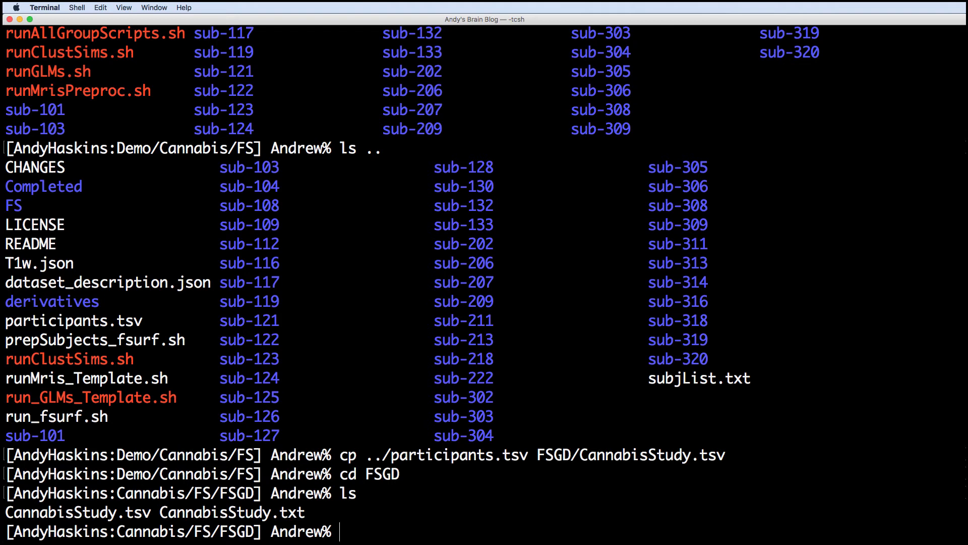
pyautogui.write('tr')
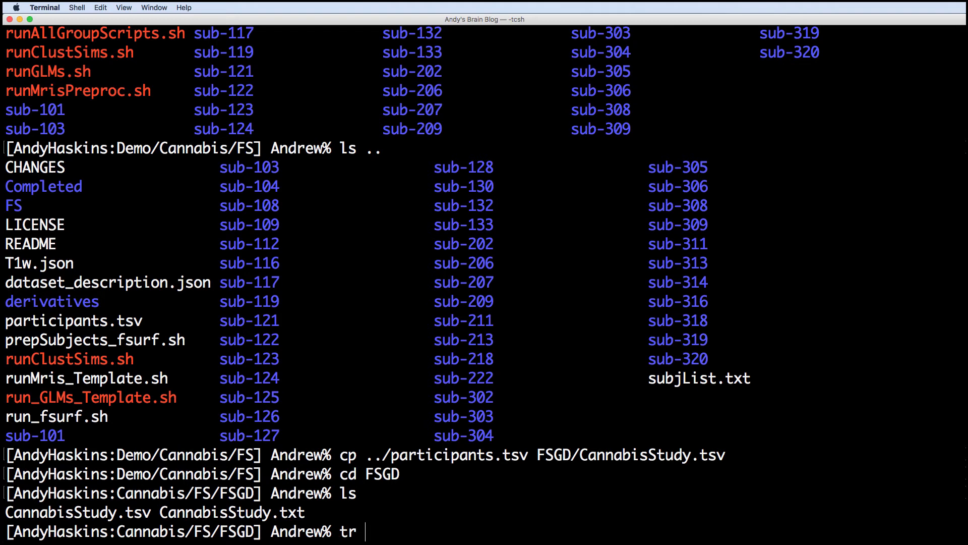
pyautogui.write("'\\r' '\\n' < CannabisS")
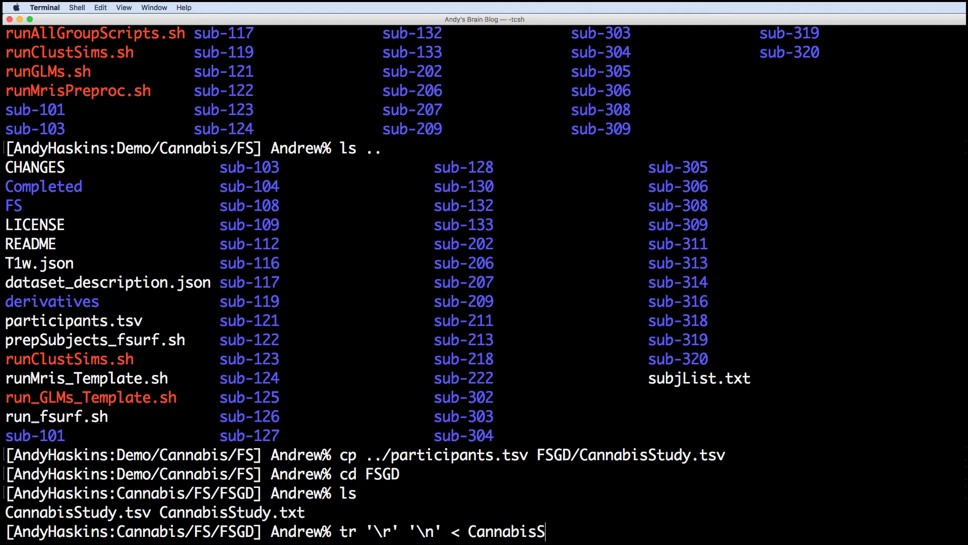
pyautogui.write('tudy.txt > CannabisStudy.fsgd')
pyautogui.write('vi CannabisStudy.fsgd')
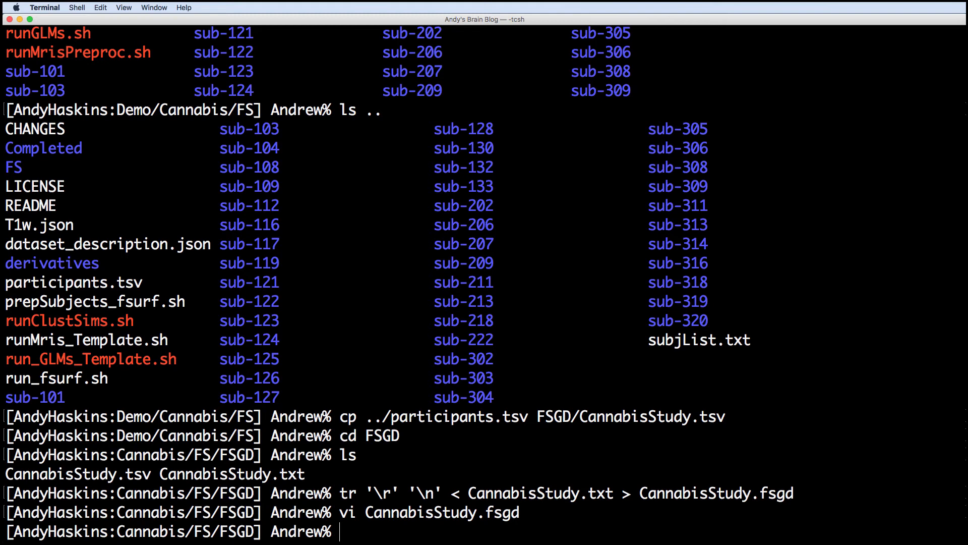
# Move the shell into ../Contrasts/.
pyautogui.write('cd')
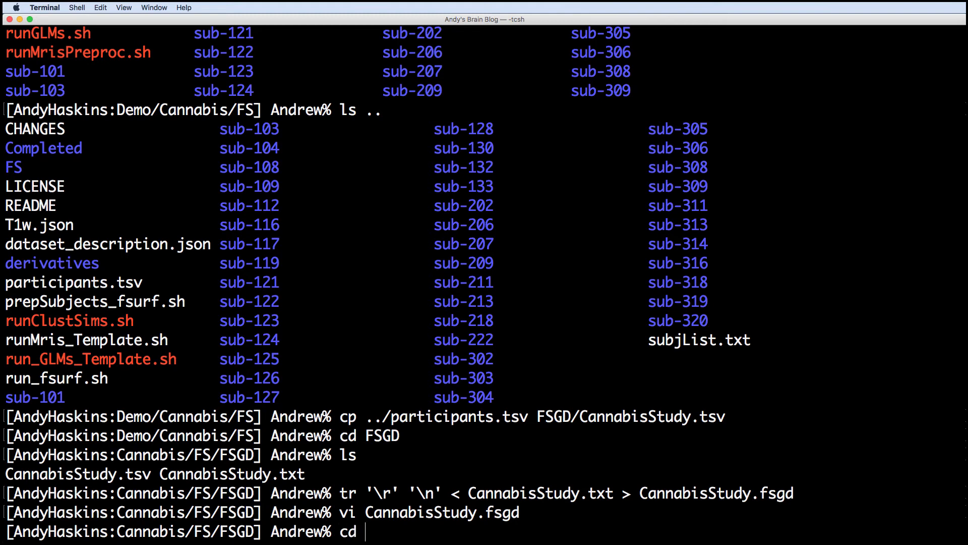
pyautogui.write('../Contrasts/')
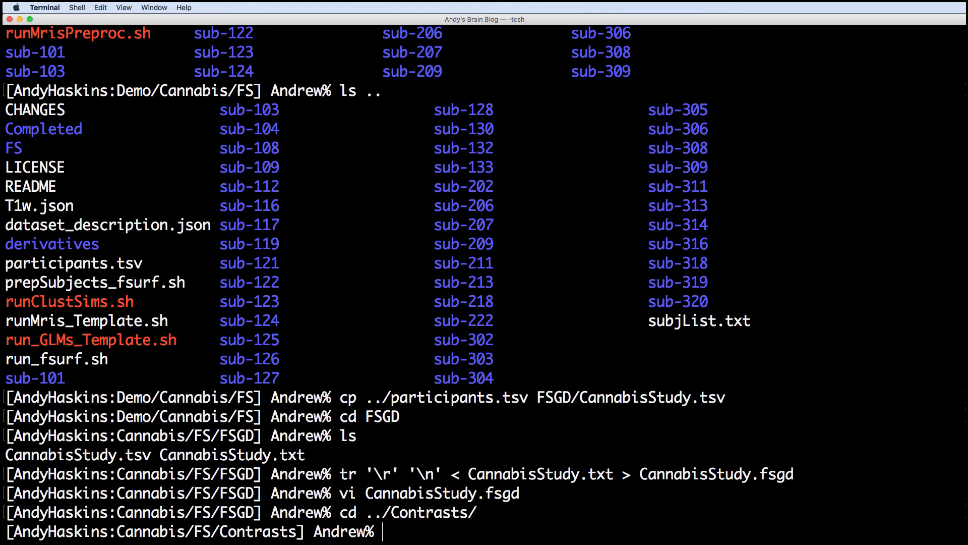
# Create HC-CB.mtx containing 1 -1 with echo.
pyautogui.write('ls')
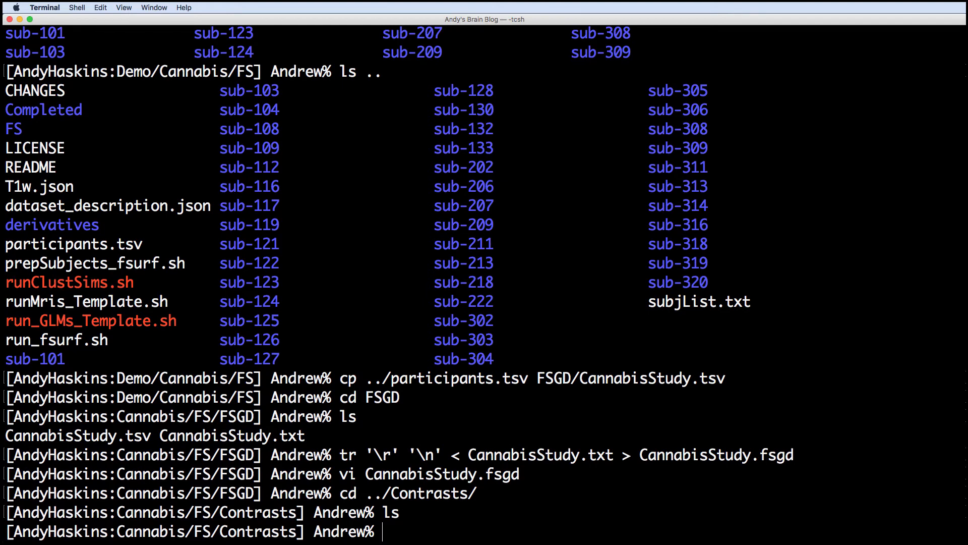
pyautogui.write('echo "1 -1" >')
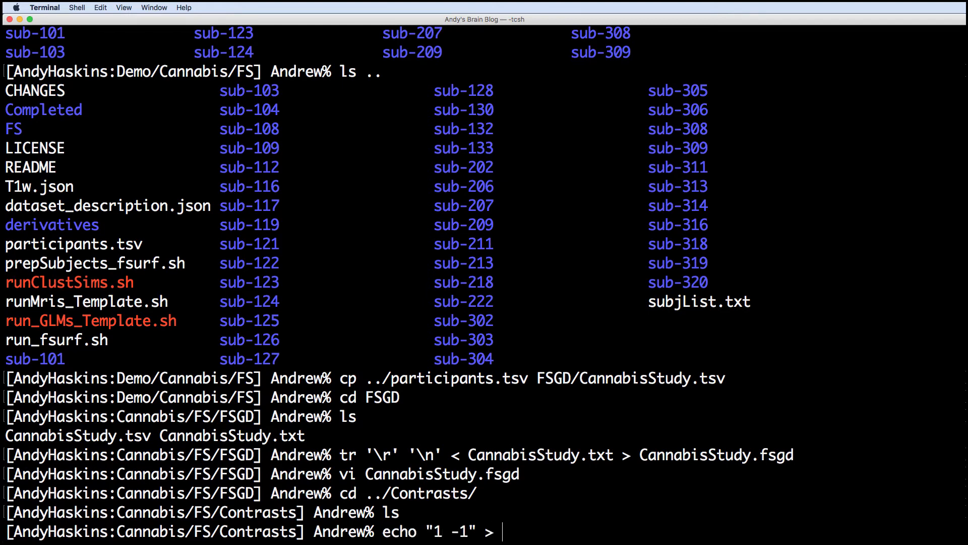
pyautogui.write('HC-CB.mtx')
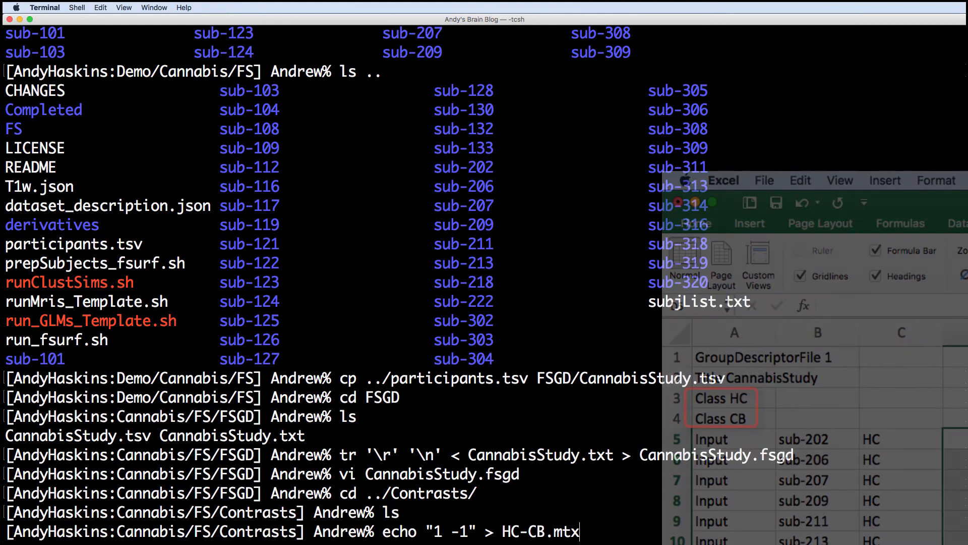
pyautogui.press('Return')
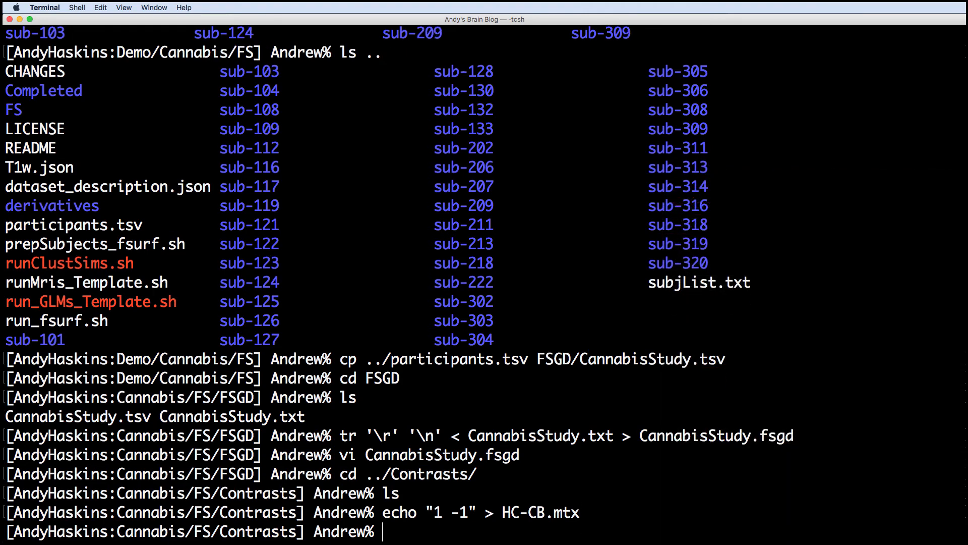
# Create CB-HC.mtx containing -1 1 and show its contents with cat.
pyautogui.write('echo "-1 1" > C')
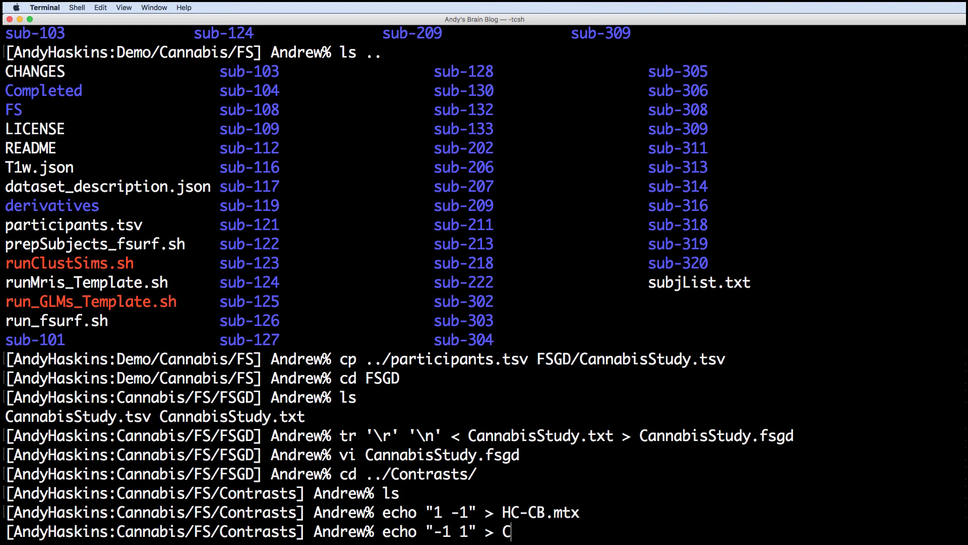
pyautogui.write('B-HC.mtx')
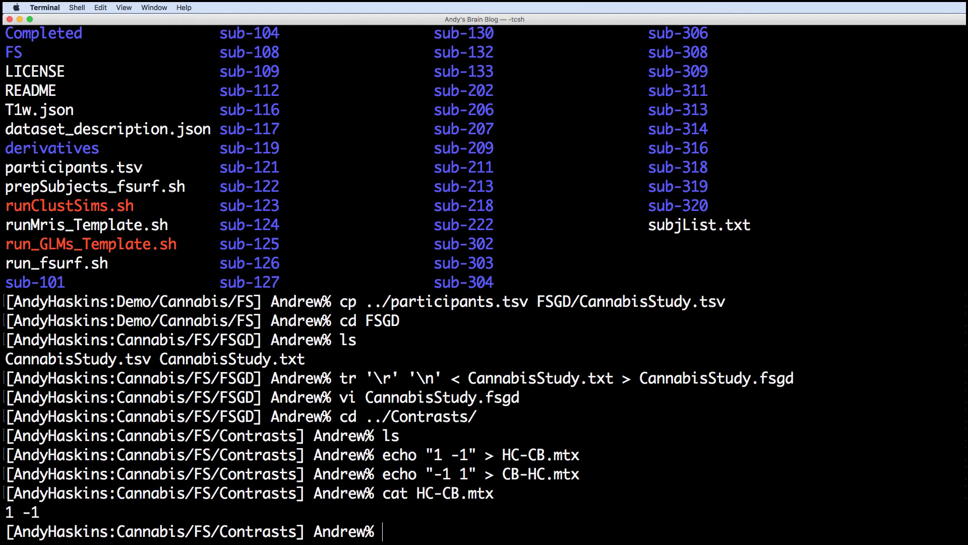
pyautogui.write('cat CB-HC.m')
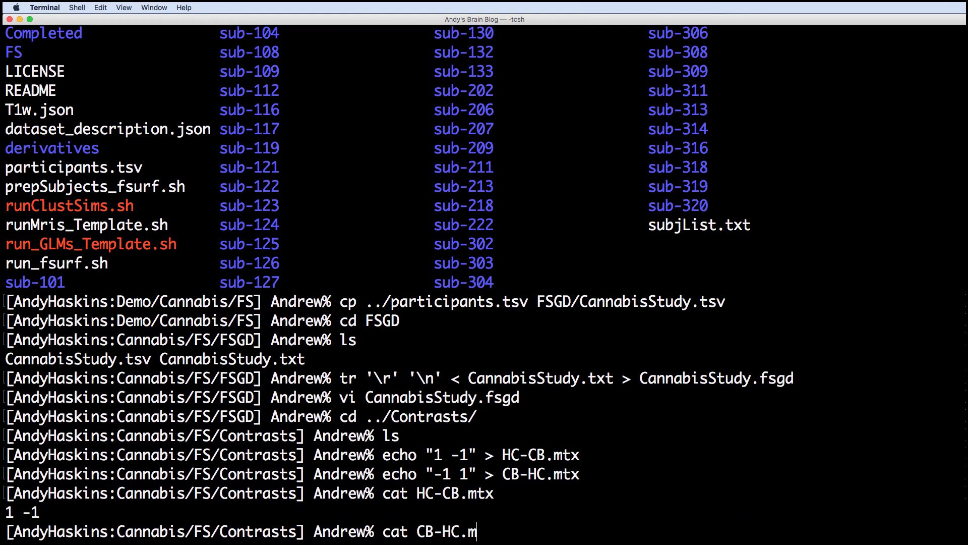
pyautogui.press('enter')
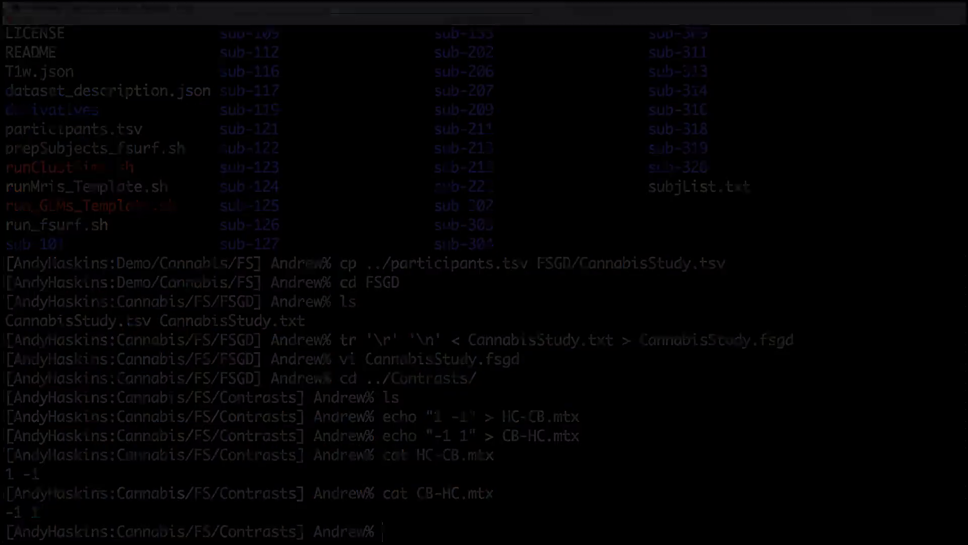